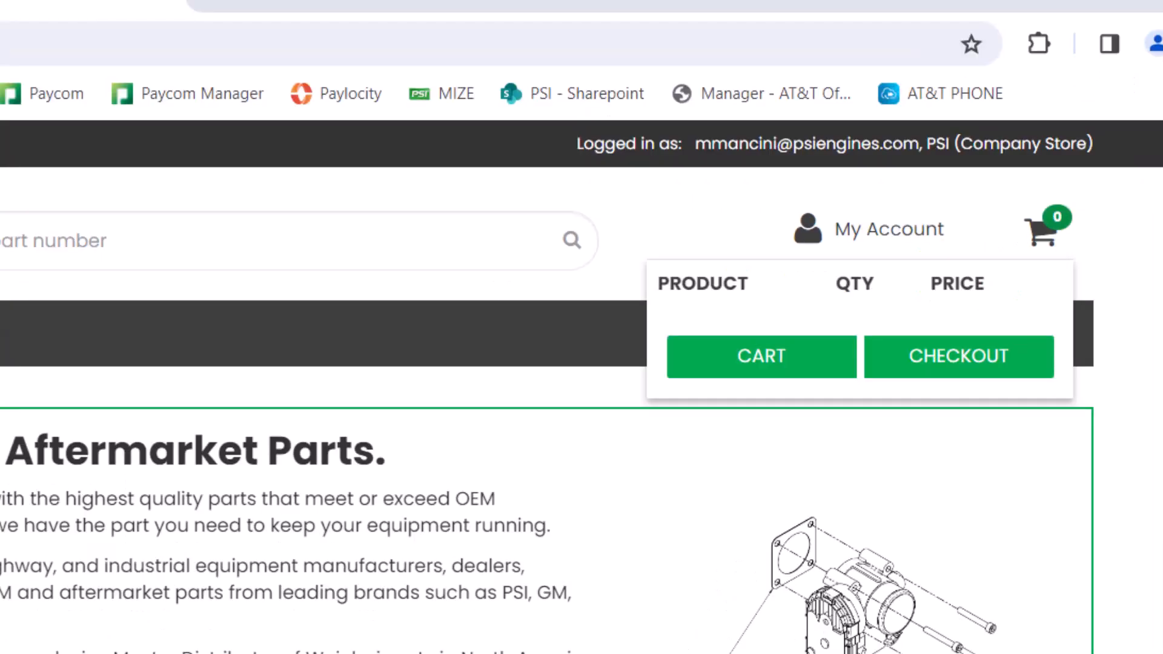
Go from the cart dropdown to the checkout page showing an empty cart and Quickshop row.
{"action": "left_click", "coordinate": [760, 356]}
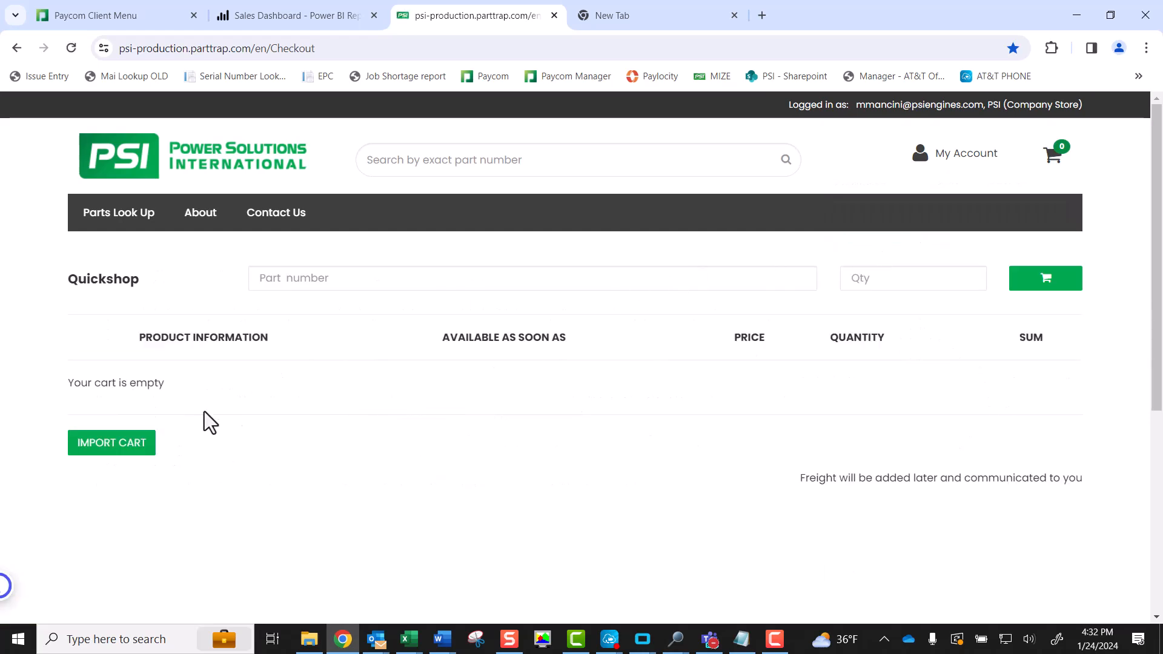
{"action": "mouse_move", "coordinate": [410, 422]}
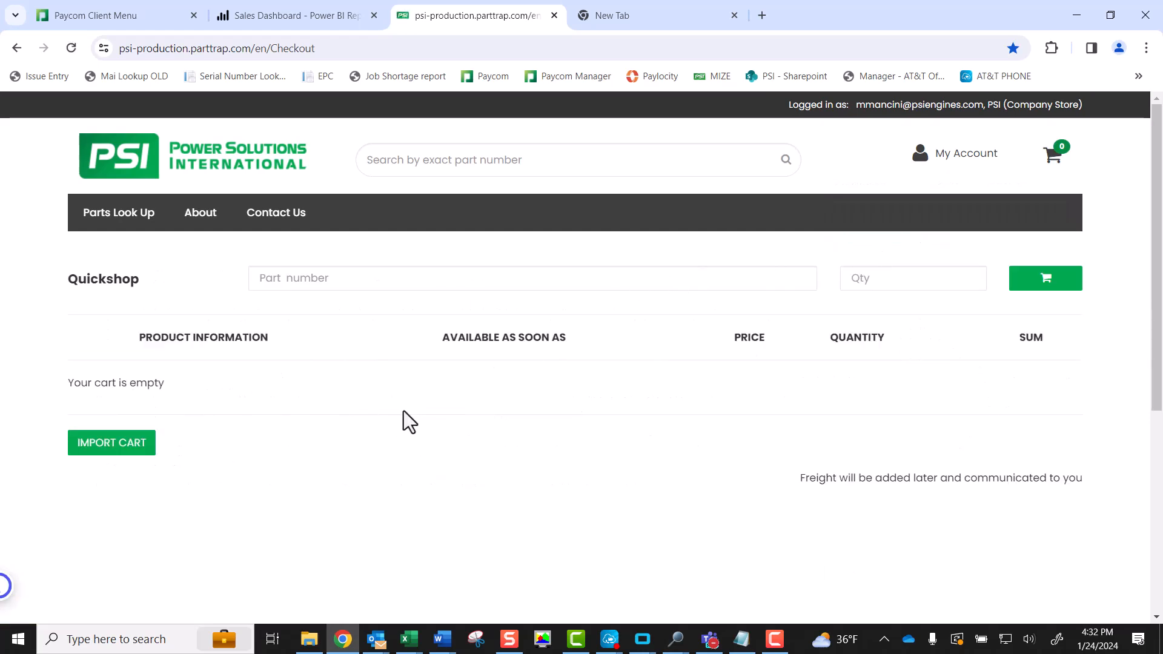
{"action": "left_click", "coordinate": [112, 443]}
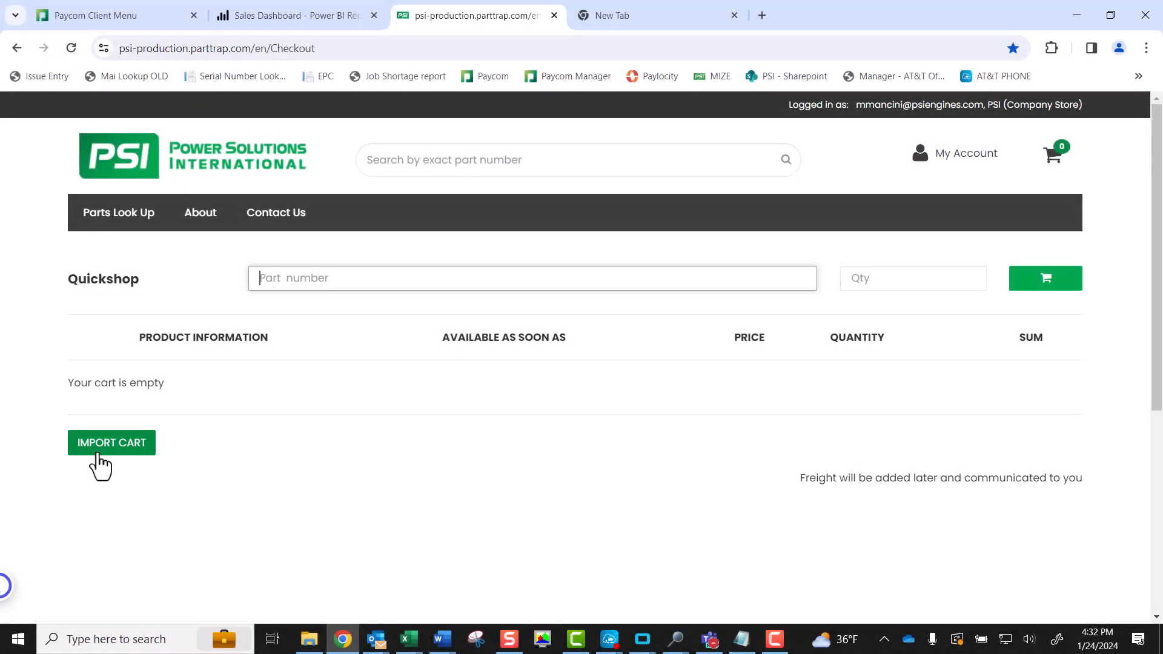
Start Import Cart and bring up the Choose File field in Upload Order File.
{"action": "left_click", "coordinate": [112, 443]}
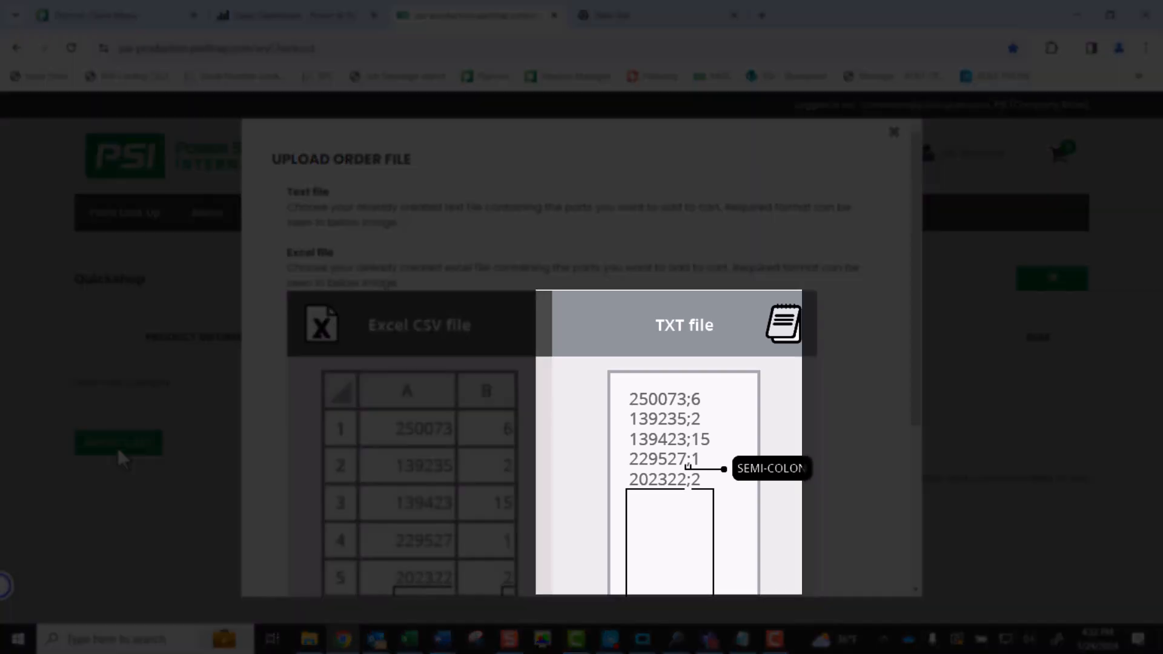
{"action": "left_click", "coordinate": [419, 324]}
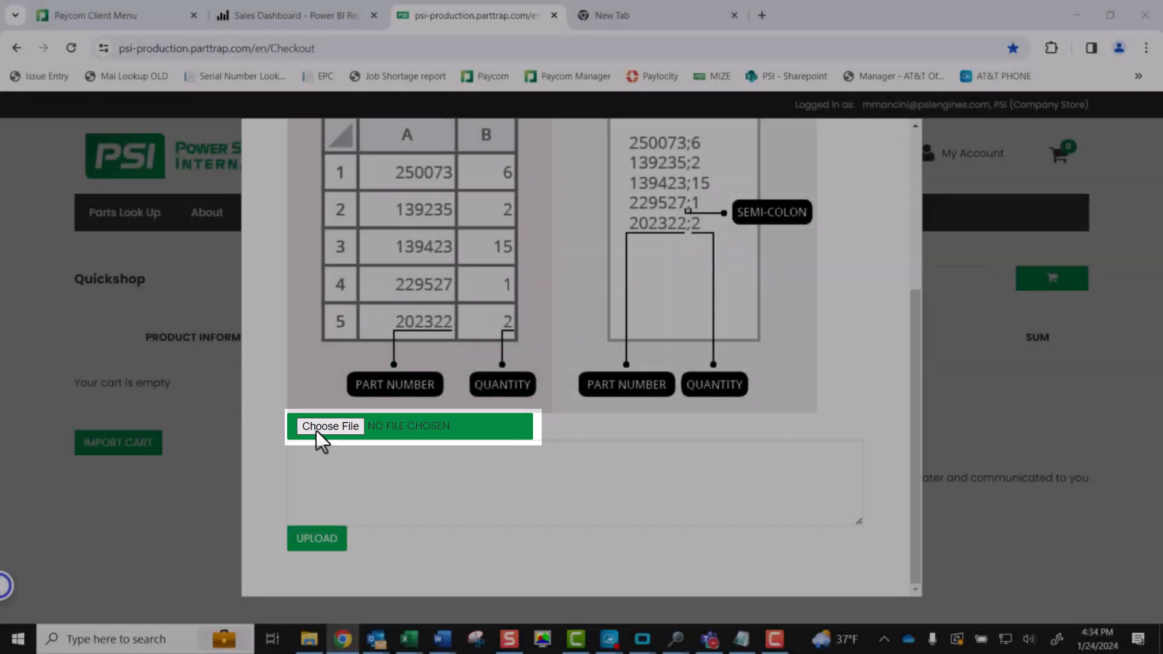
Attach the PartTrap_ImportCartList text file from the Desktop as the order file.
{"action": "left_click", "coordinate": [330, 426]}
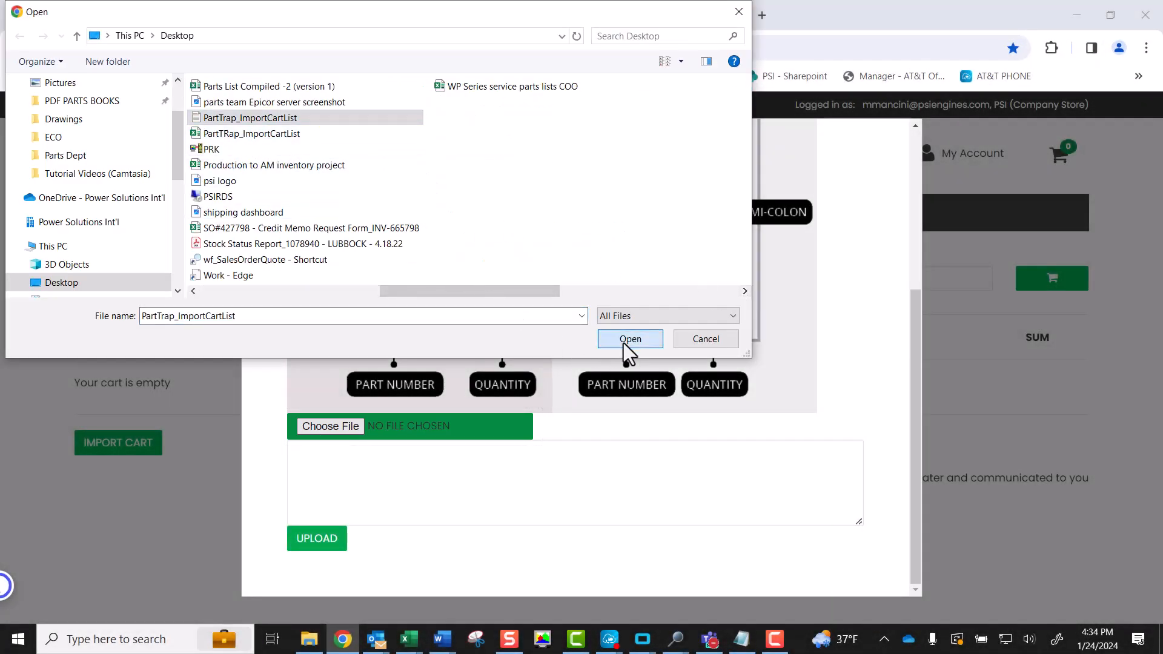
{"action": "left_click", "coordinate": [630, 339]}
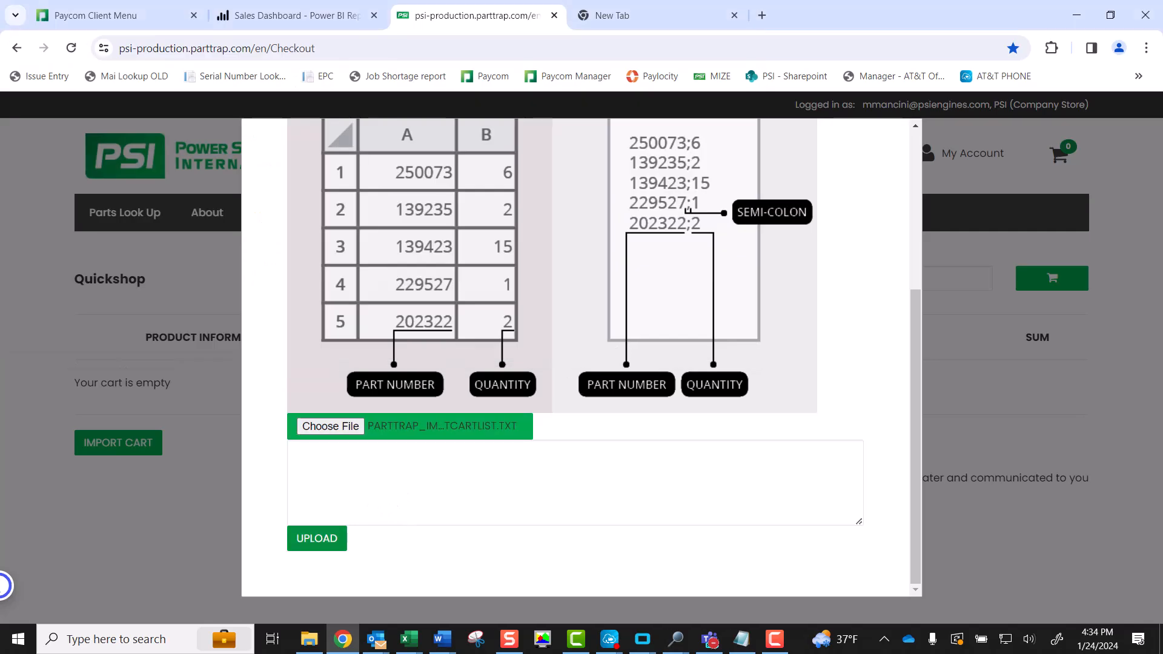
{"action": "left_click", "coordinate": [316, 537]}
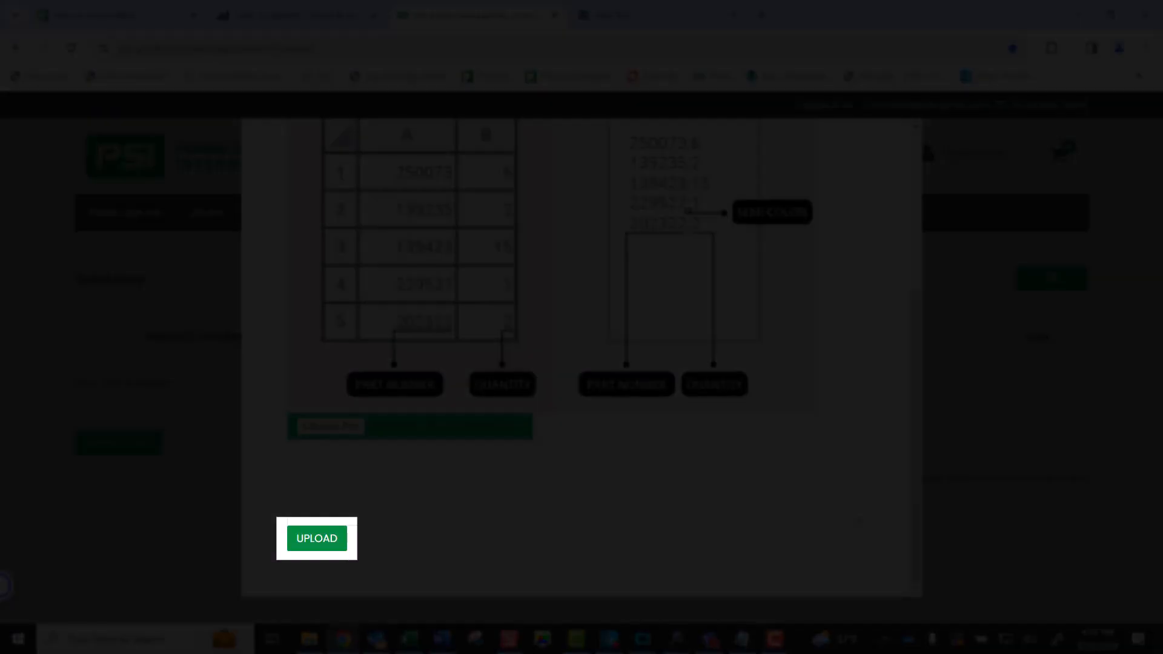
Upload the text file, dismiss the summary, and review the five-line $2,728.31 cart.
{"action": "left_click", "coordinate": [316, 537]}
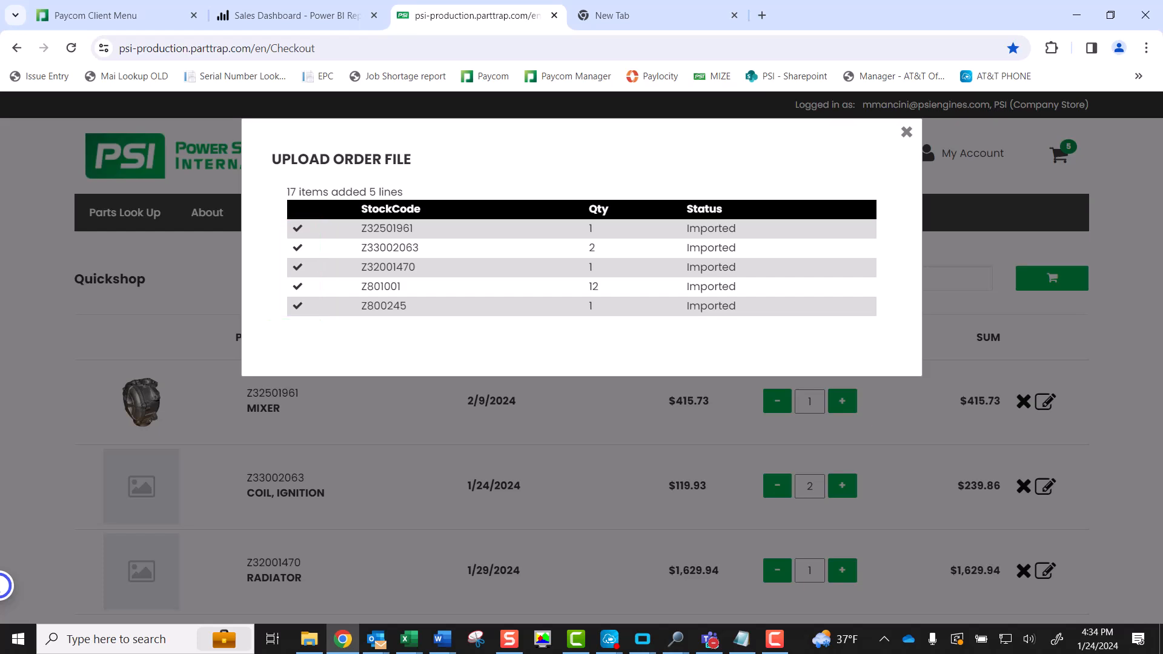
{"action": "mouse_move", "coordinate": [906, 131]}
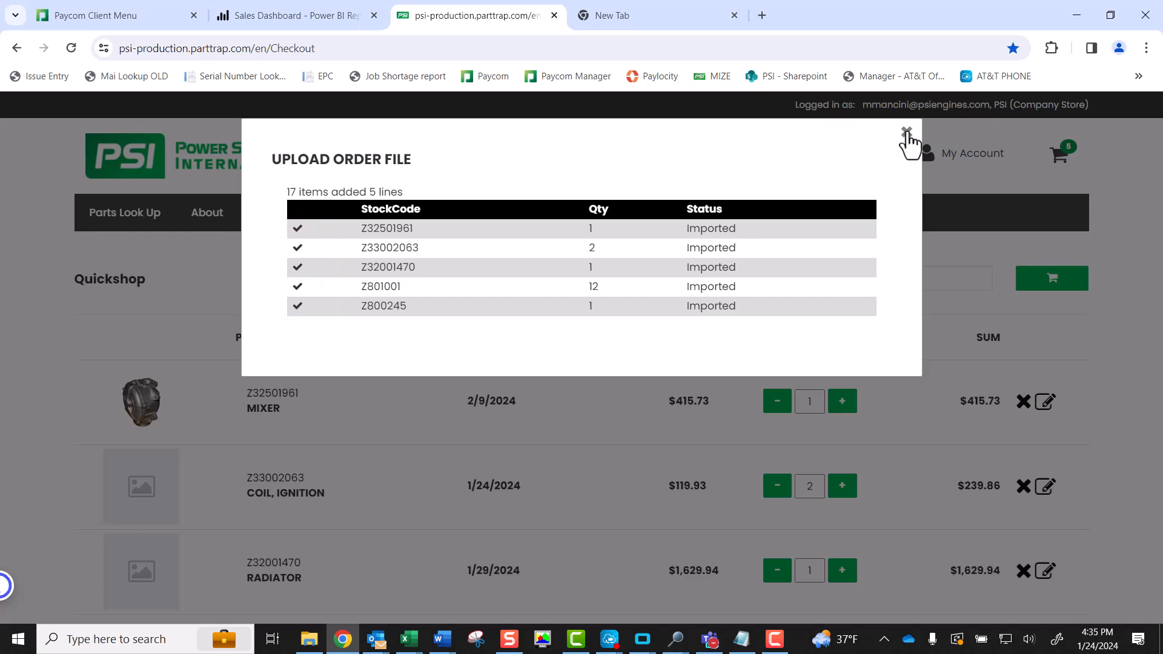
{"action": "left_click", "coordinate": [908, 136]}
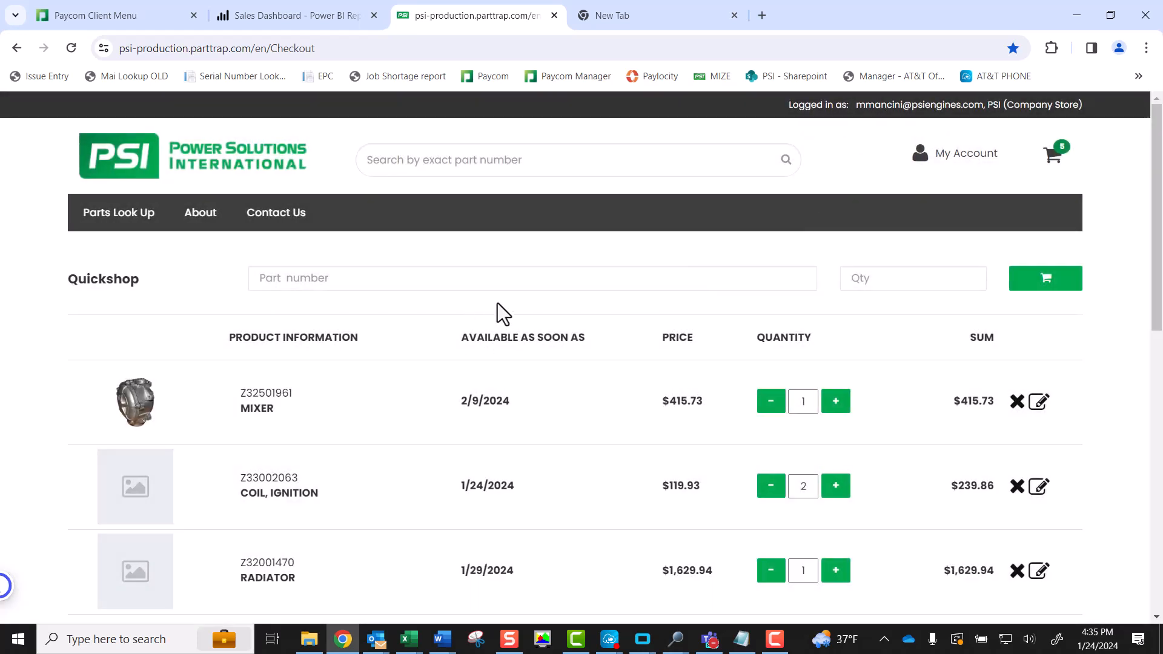
{"action": "scroll", "scroll_direction": "down", "scroll_amount": 3}
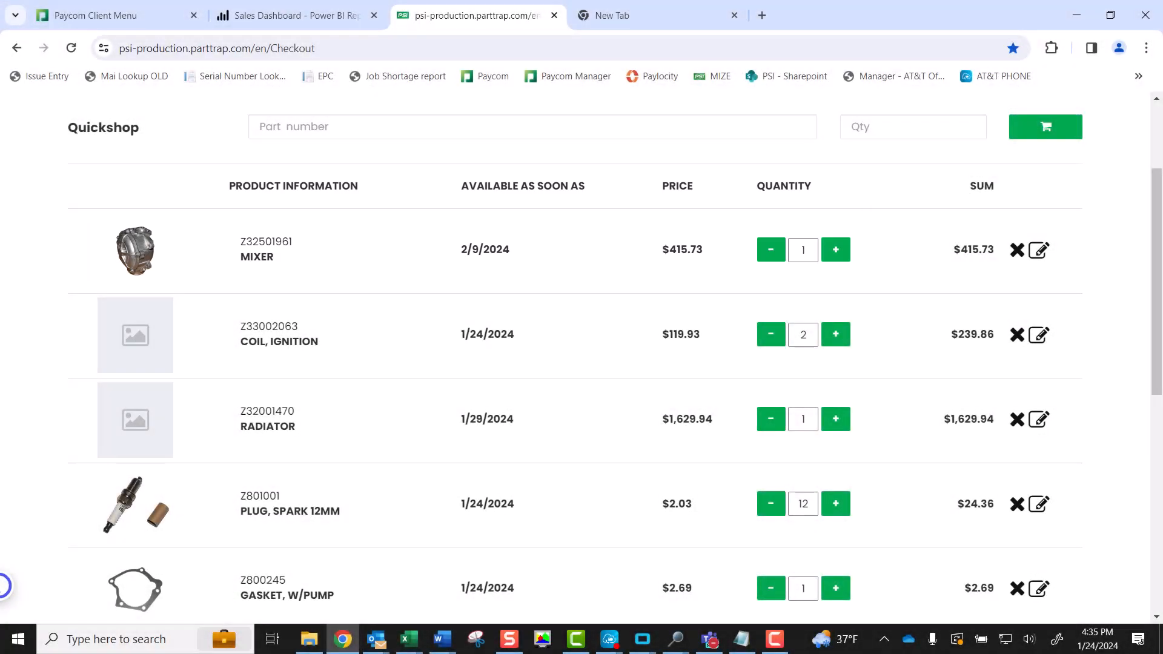
{"action": "scroll", "scroll_direction": "down", "scroll_amount": 3}
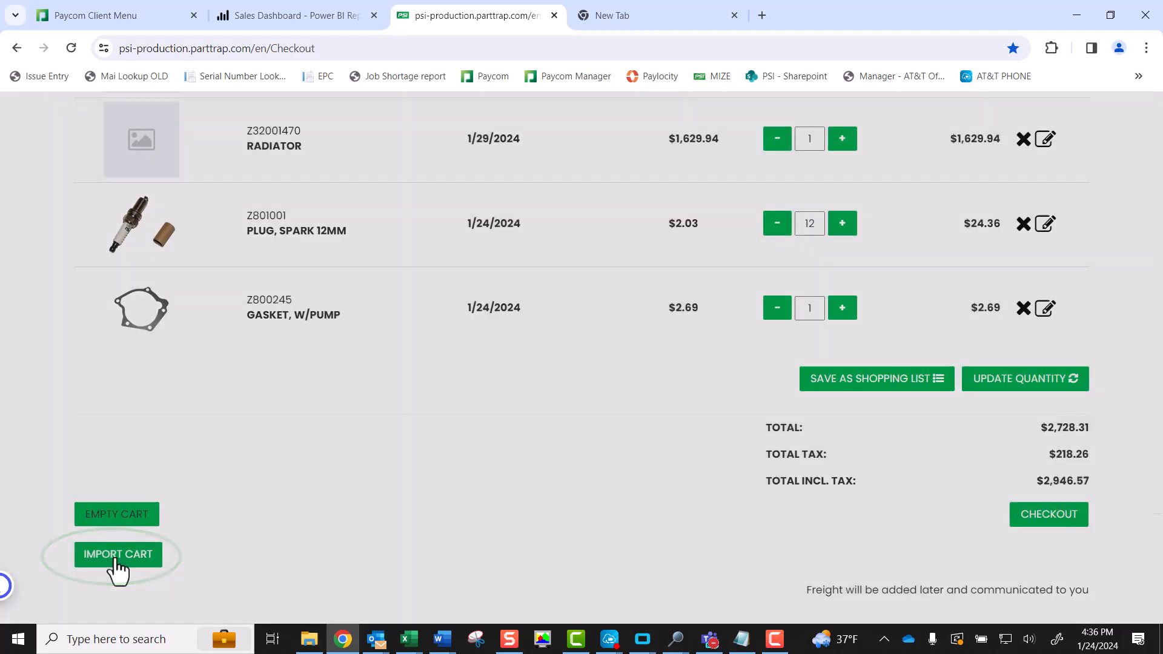
Import the Excel cart-list file as a second five-line order file.
{"action": "left_click", "coordinate": [117, 555]}
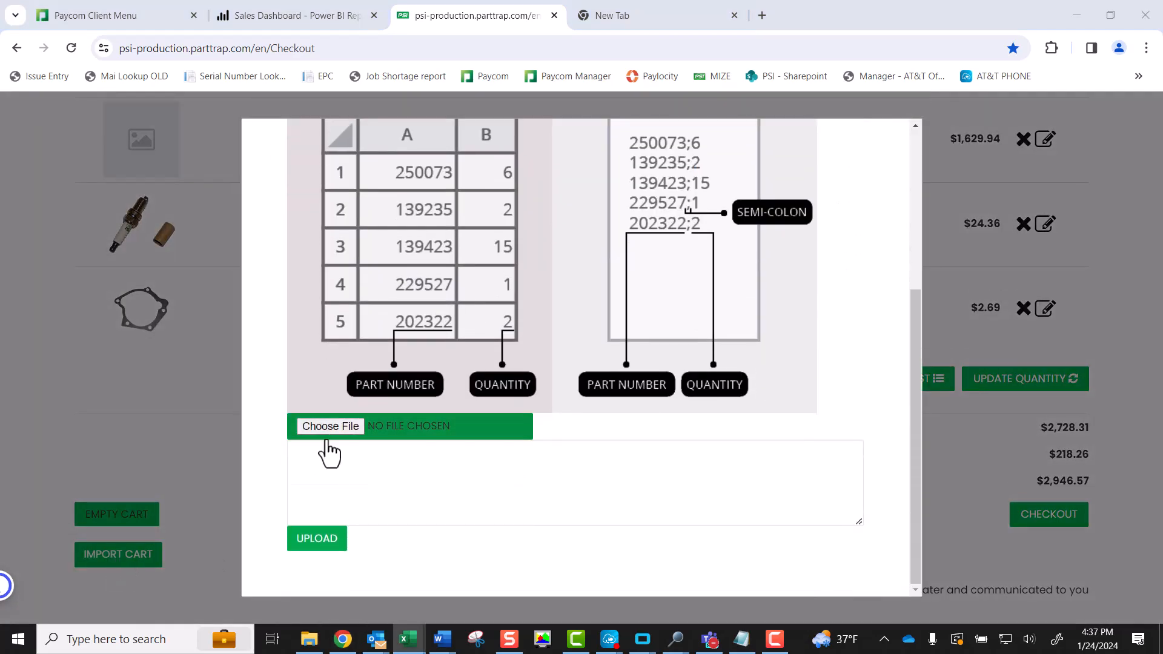
{"action": "left_click", "coordinate": [330, 425]}
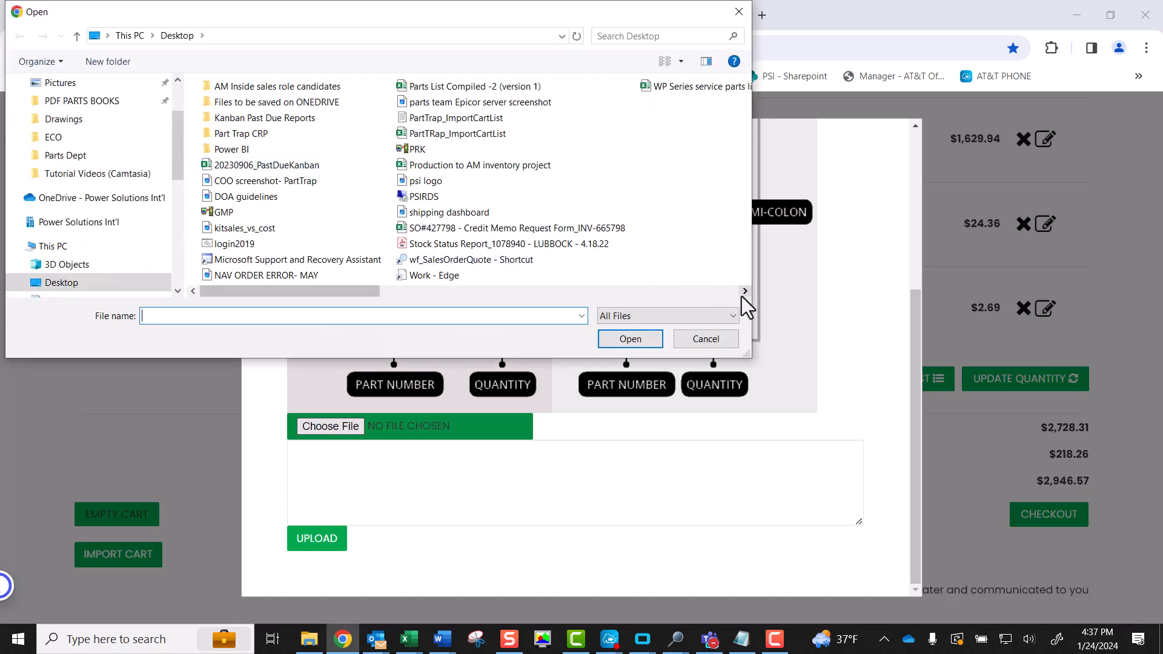
{"action": "left_click", "coordinate": [252, 132]}
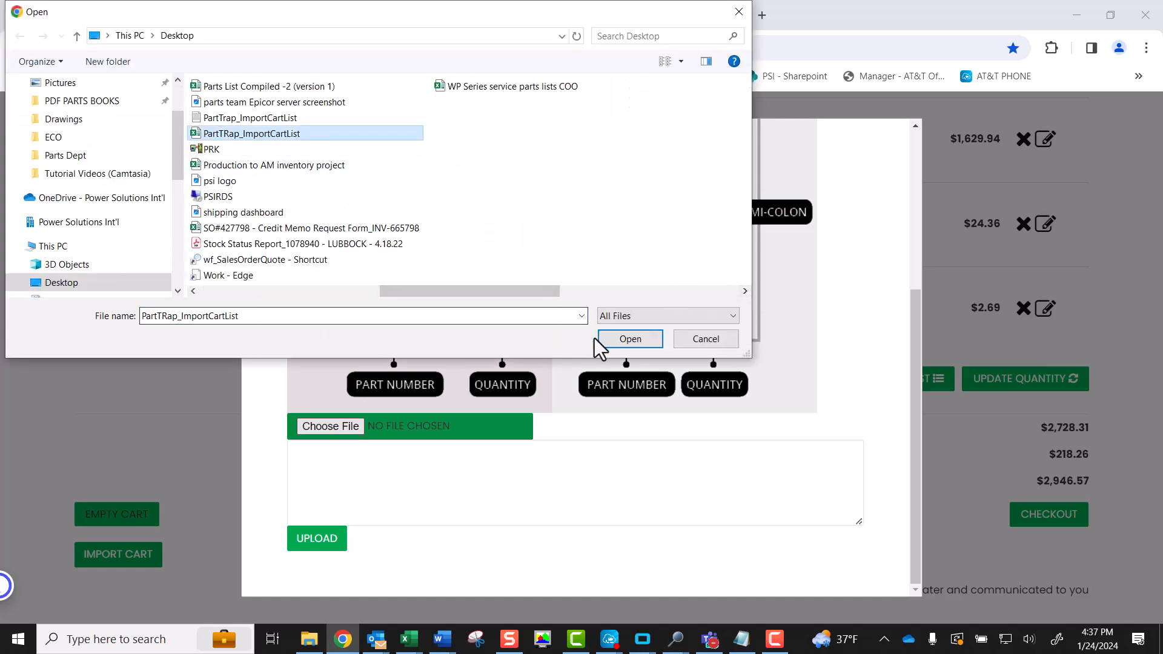
{"action": "left_click", "coordinate": [629, 339]}
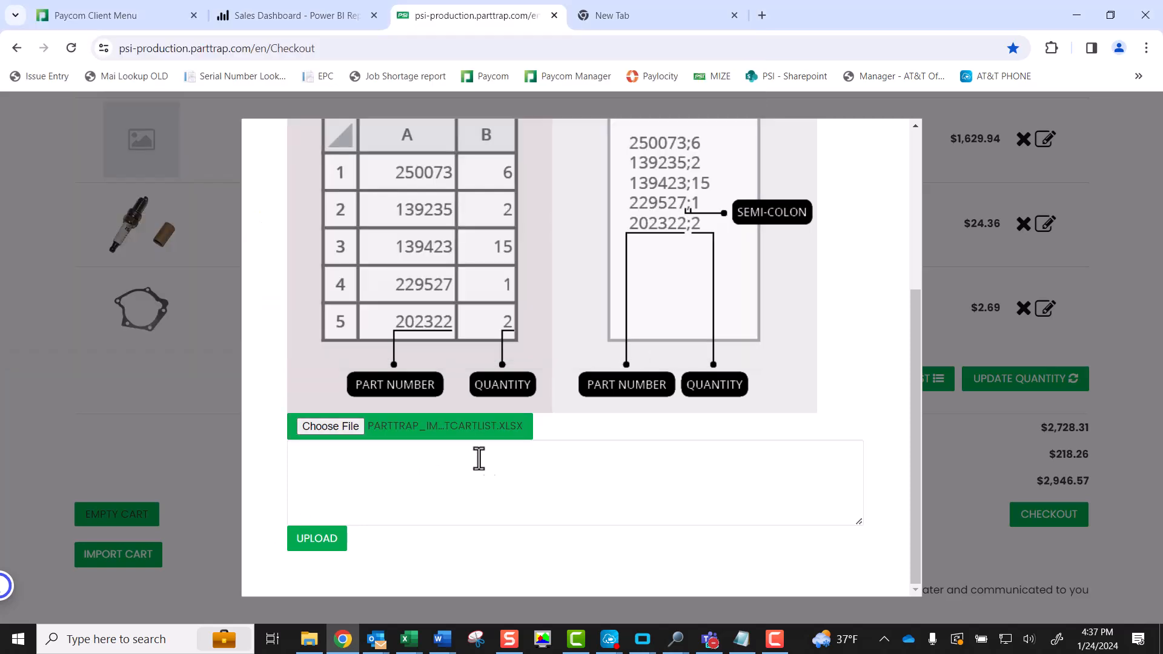
{"action": "mouse_move", "coordinate": [320, 518]}
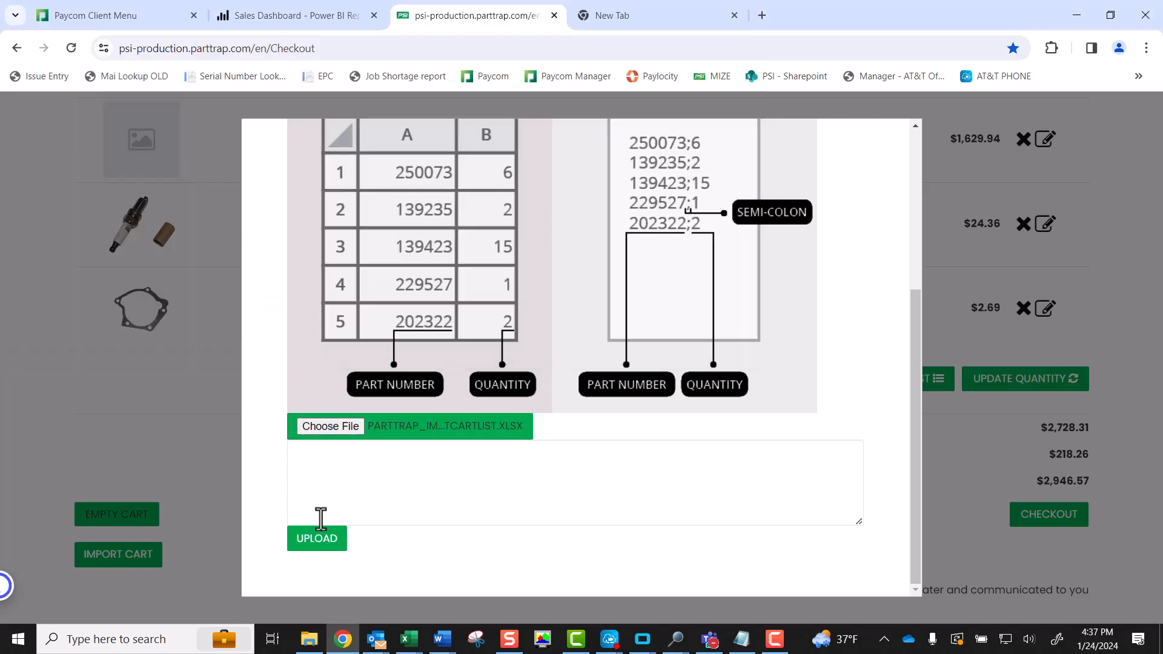
{"action": "left_click", "coordinate": [317, 537]}
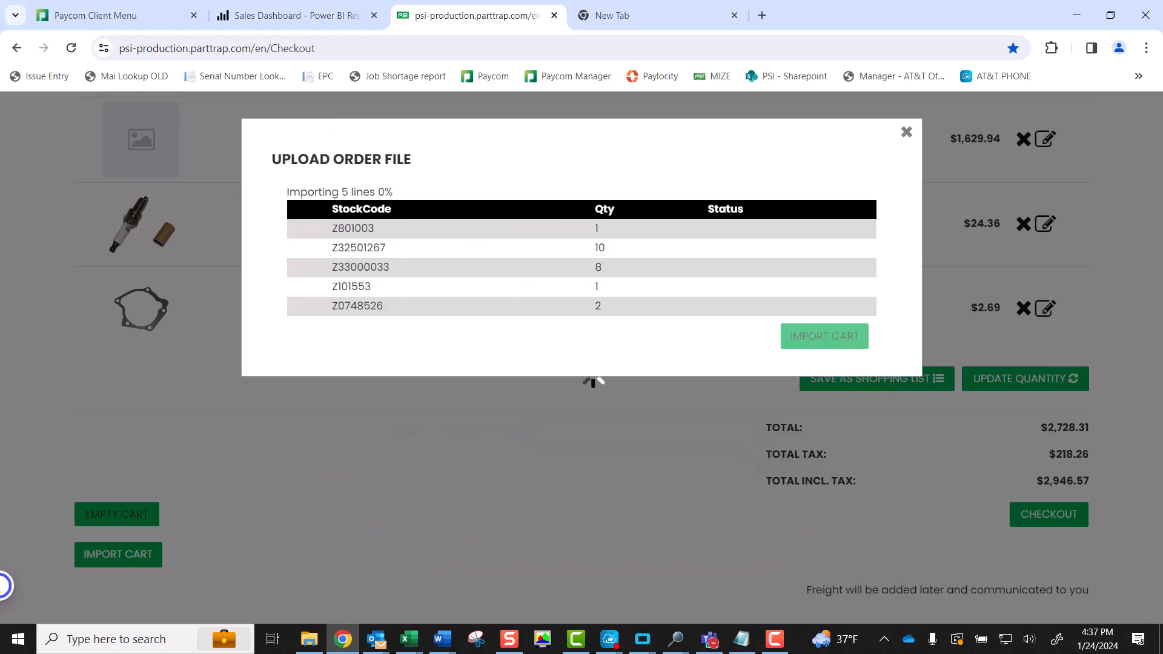
Let the Excel import finish, noting Z0748526 not found, and close the results.
{"action": "left_click", "coordinate": [823, 335]}
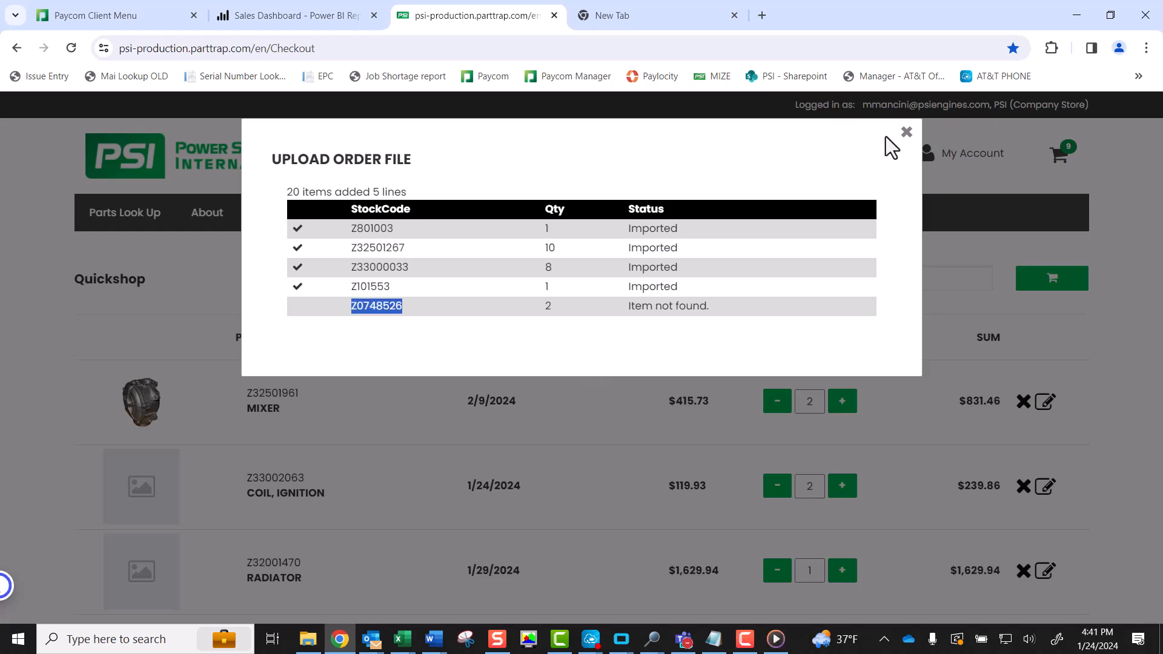
{"action": "left_click", "coordinate": [906, 132]}
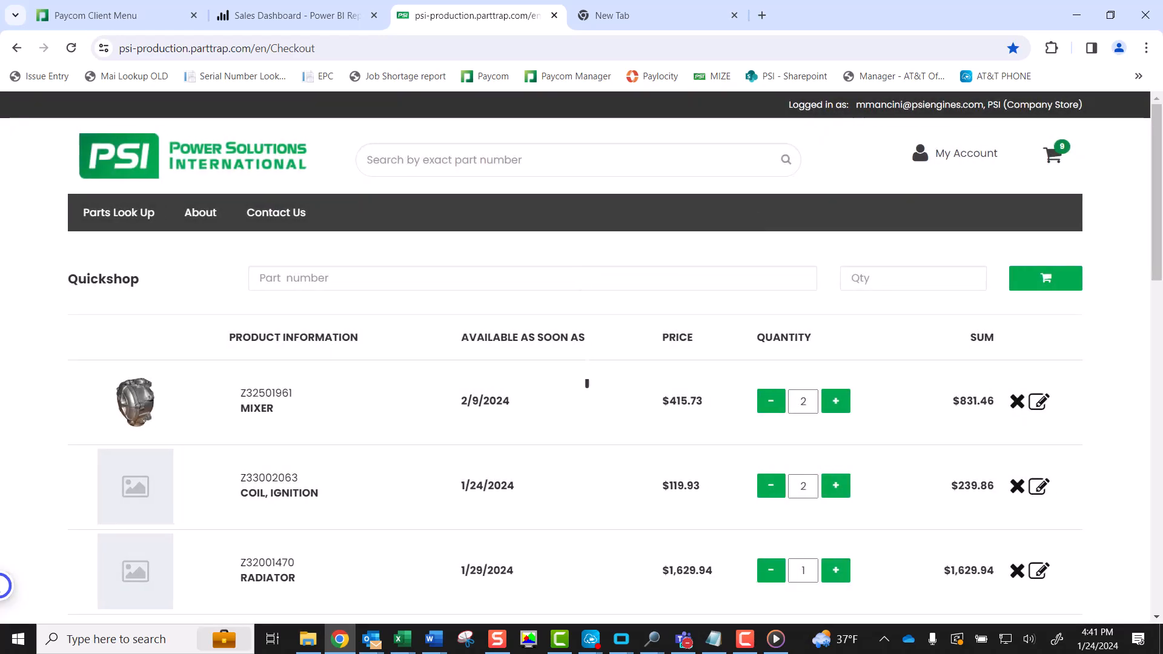
{"action": "mouse_move", "coordinate": [290, 343]}
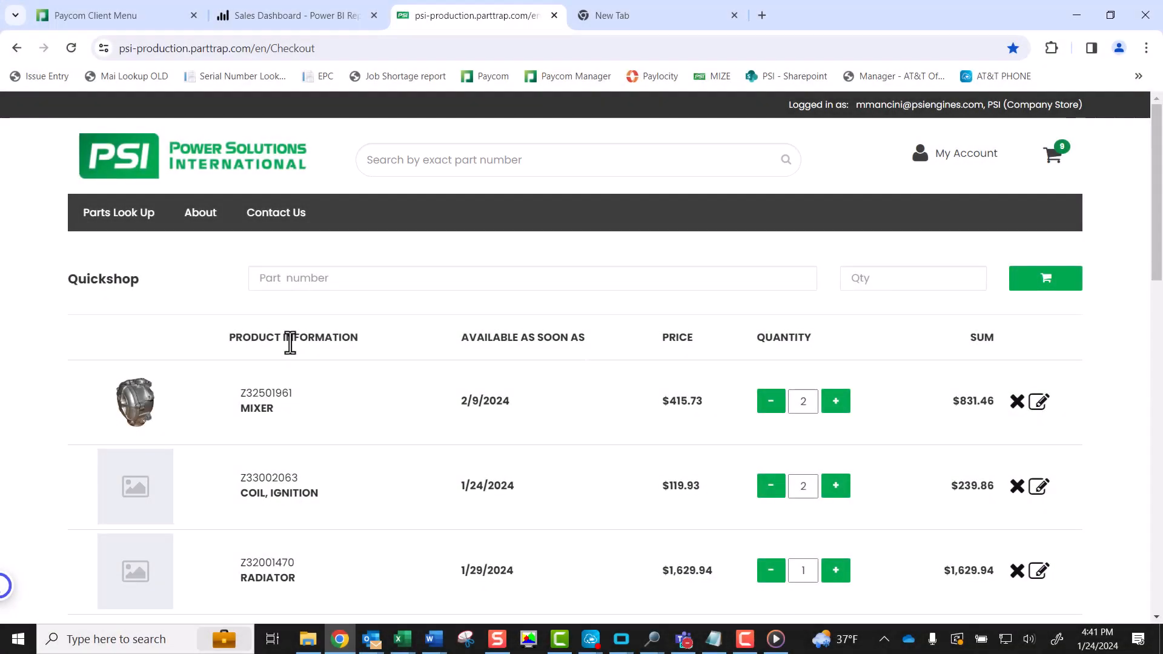
Review the imported cart lines and remove the Z32501961 Mixer line.
{"action": "type", "text": "Z0748526"}
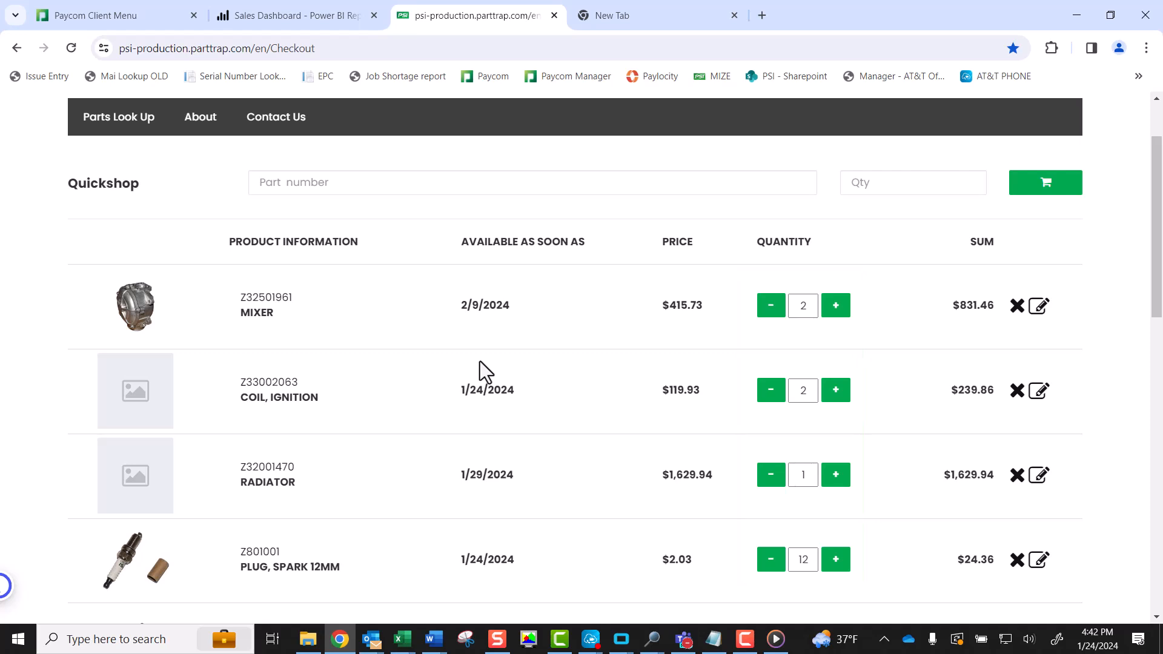
{"action": "scroll", "scroll_direction": "down", "scroll_amount": 3}
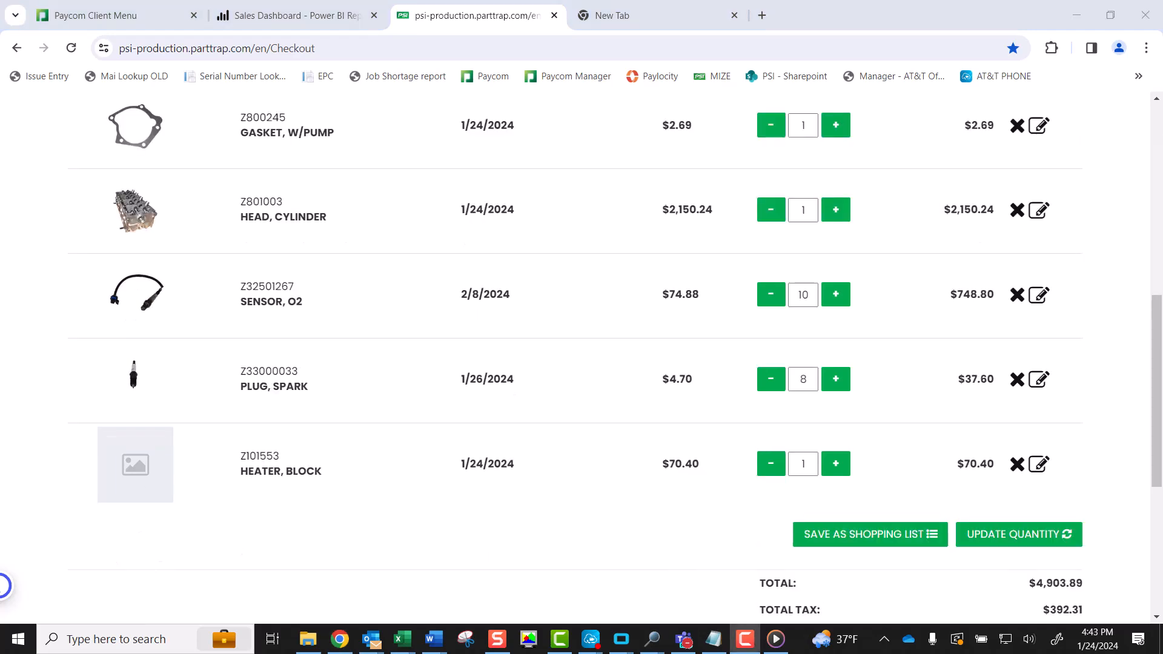
{"action": "left_click", "coordinate": [1018, 534]}
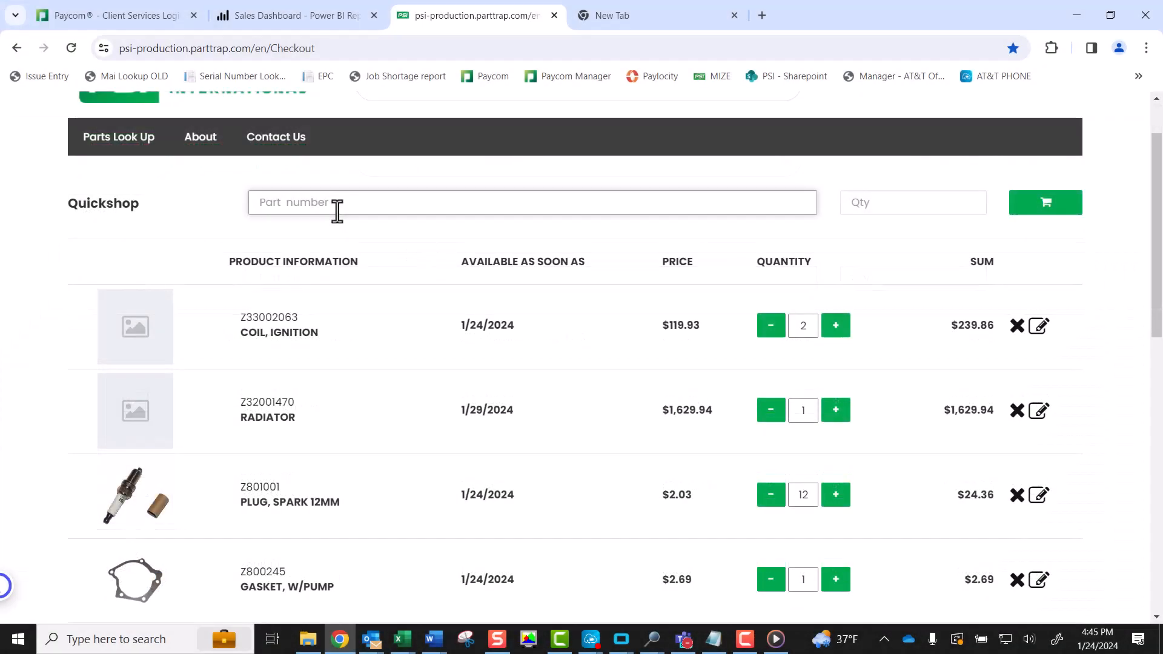
Add part Z101553 with quantity 1 to the cart through Quickshop.
{"action": "type", "text": "Z101553"}
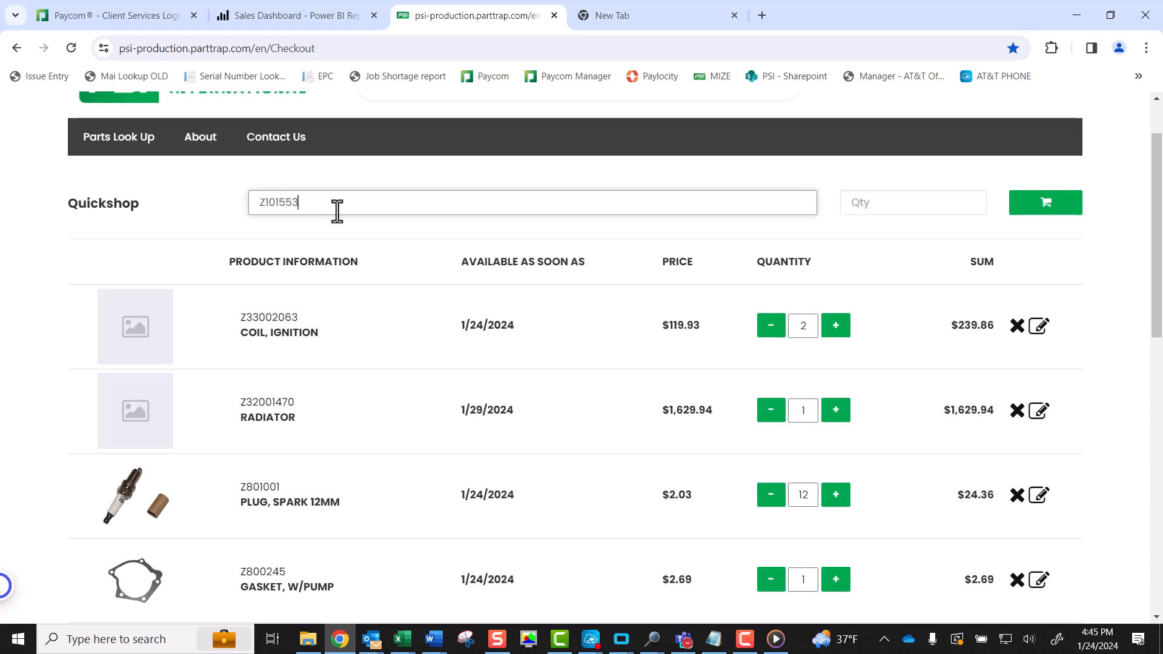
{"action": "left_click", "coordinate": [912, 202]}
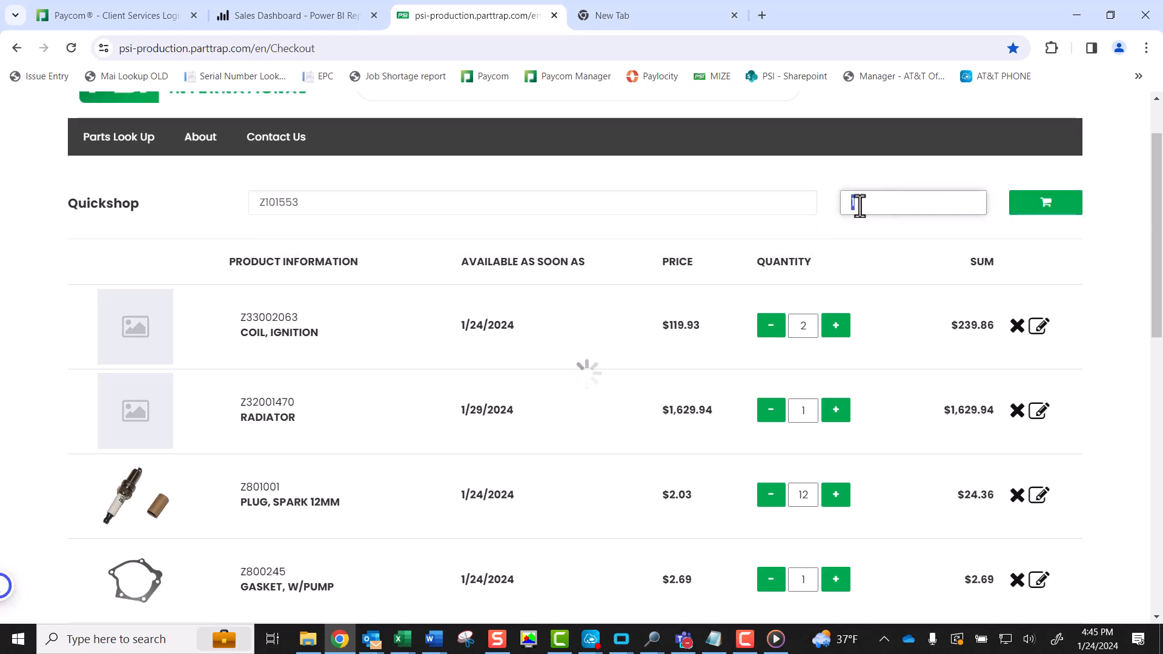
{"action": "left_click", "coordinate": [1043, 202]}
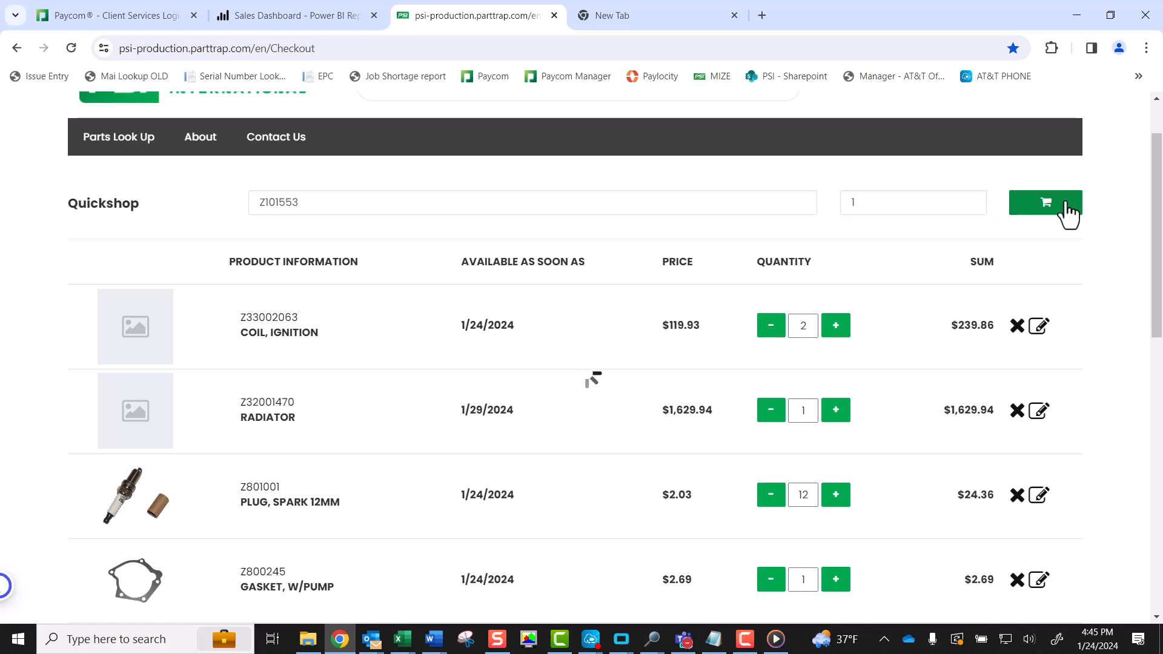
{"action": "left_click", "coordinate": [1044, 202]}
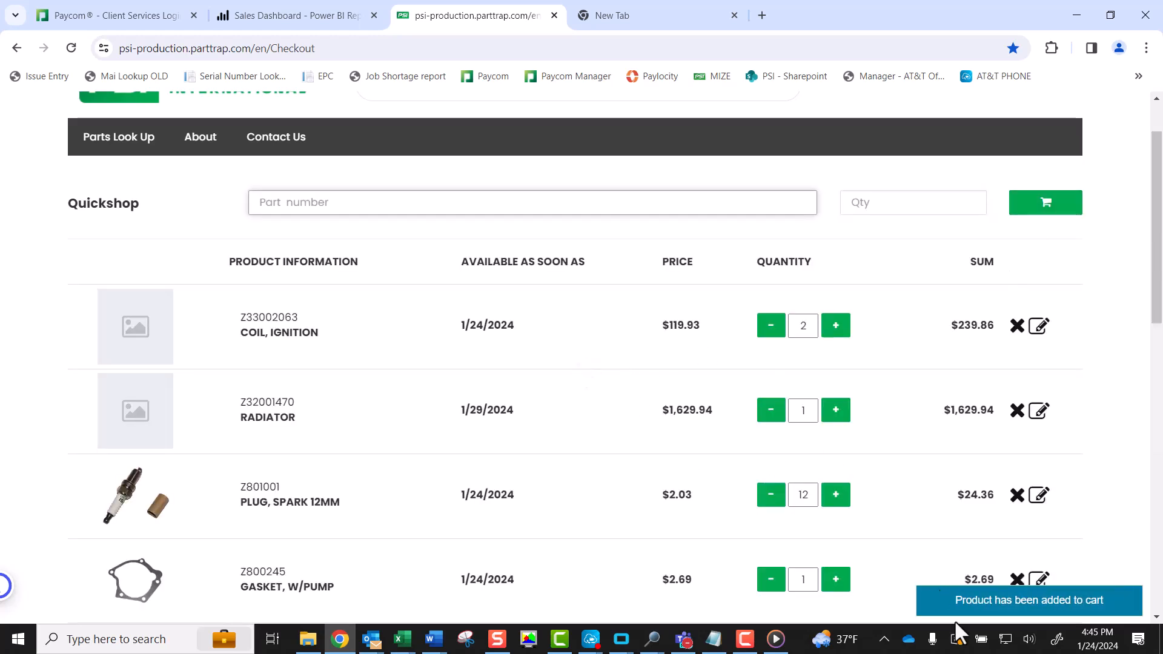
{"action": "scroll", "scroll_direction": "down", "scroll_amount": 3}
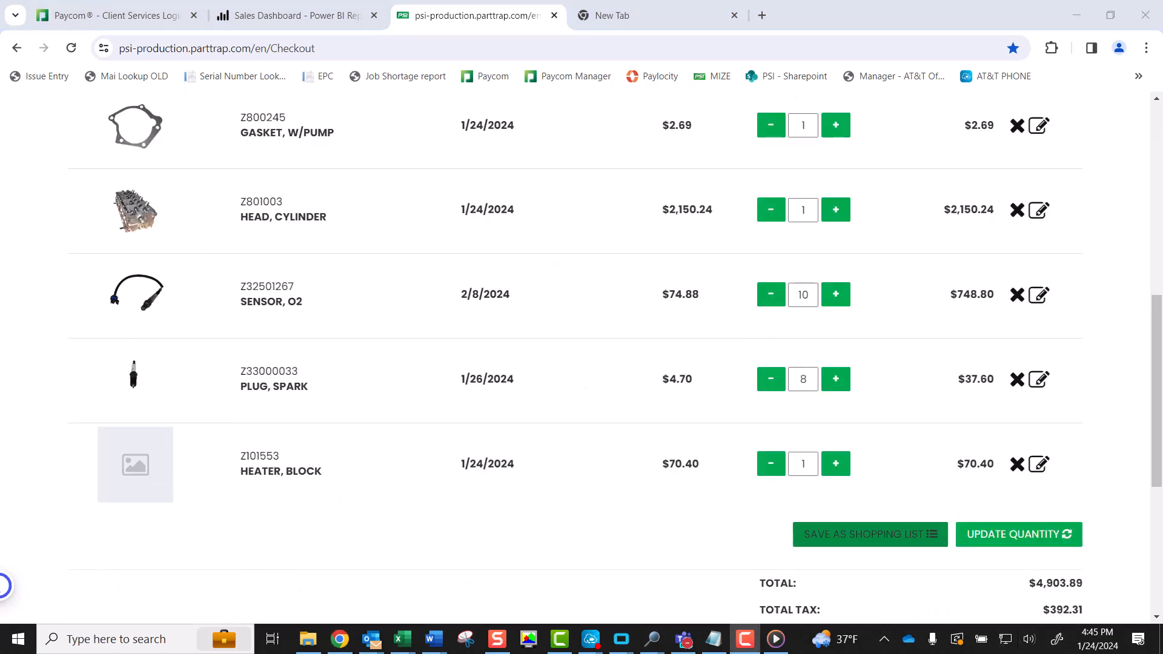
{"action": "left_click", "coordinate": [869, 534]}
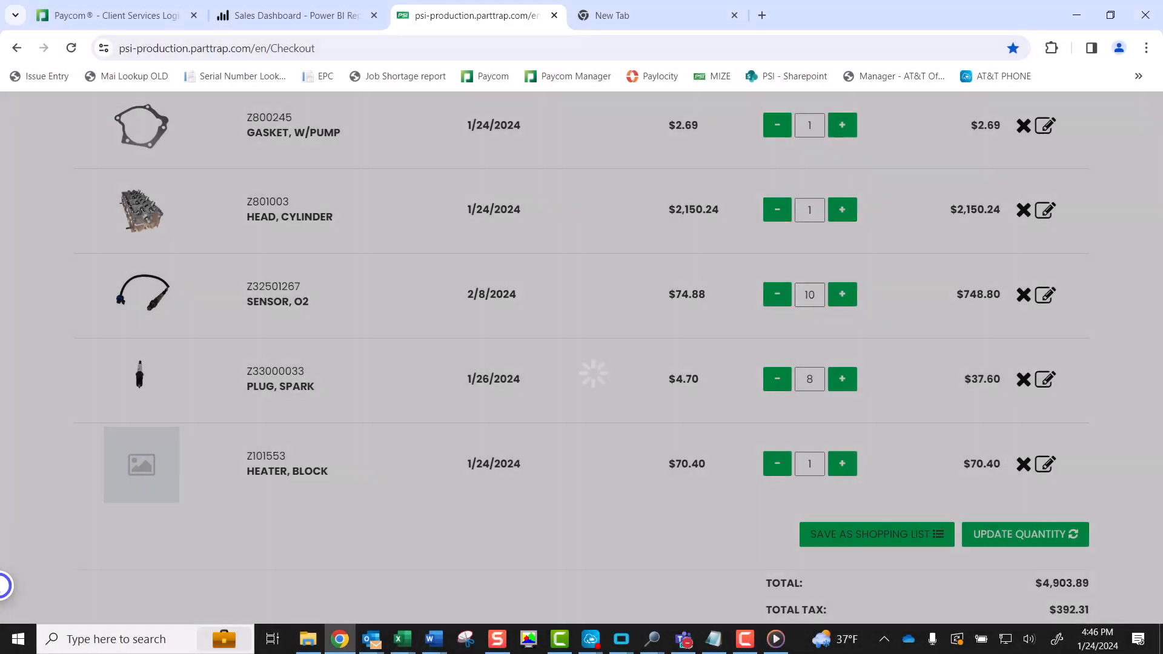
Name the new shopping list 'Imported parts list 1-24-24' and save it.
{"action": "left_click", "coordinate": [875, 534]}
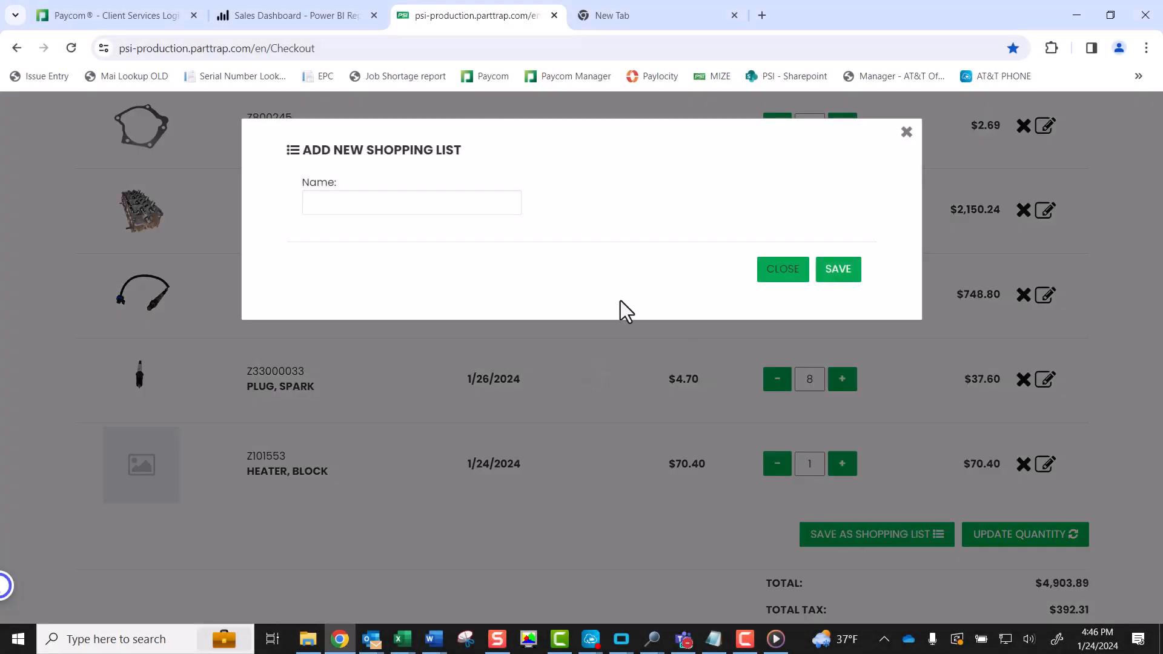
{"action": "left_click", "coordinate": [410, 202]}
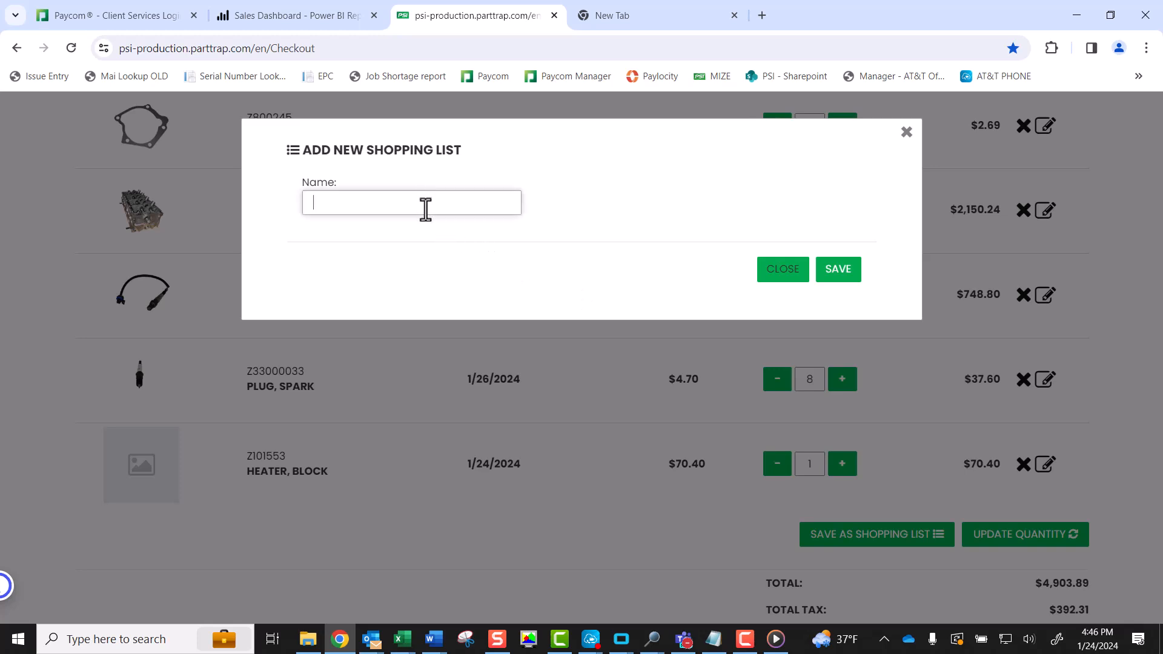
{"action": "type", "text": "Imported parts list 1-24-24"}
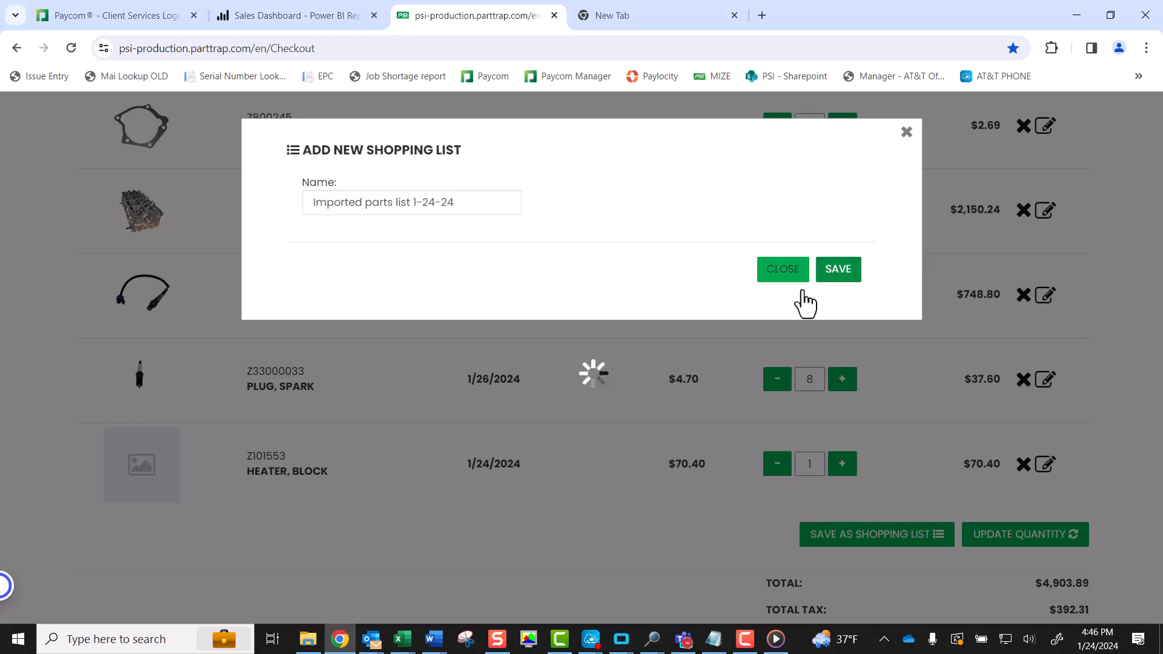
{"action": "left_click", "coordinate": [836, 268]}
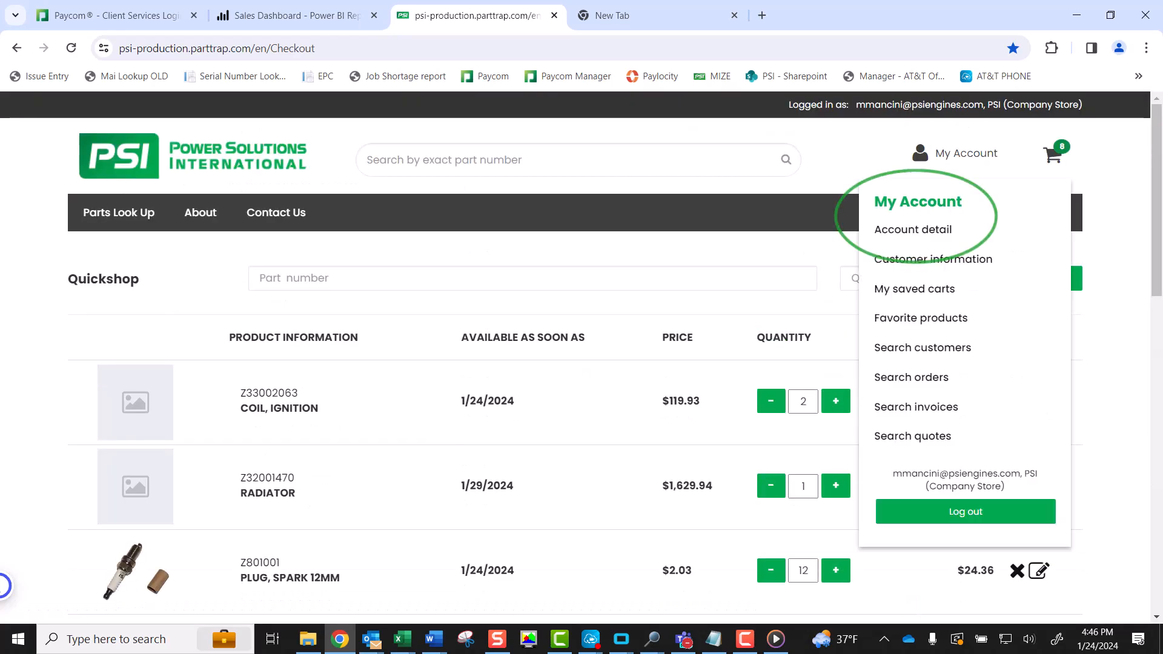
Open Account detail and My saved carts to see the list with quantity 36.
{"action": "left_click", "coordinate": [912, 229]}
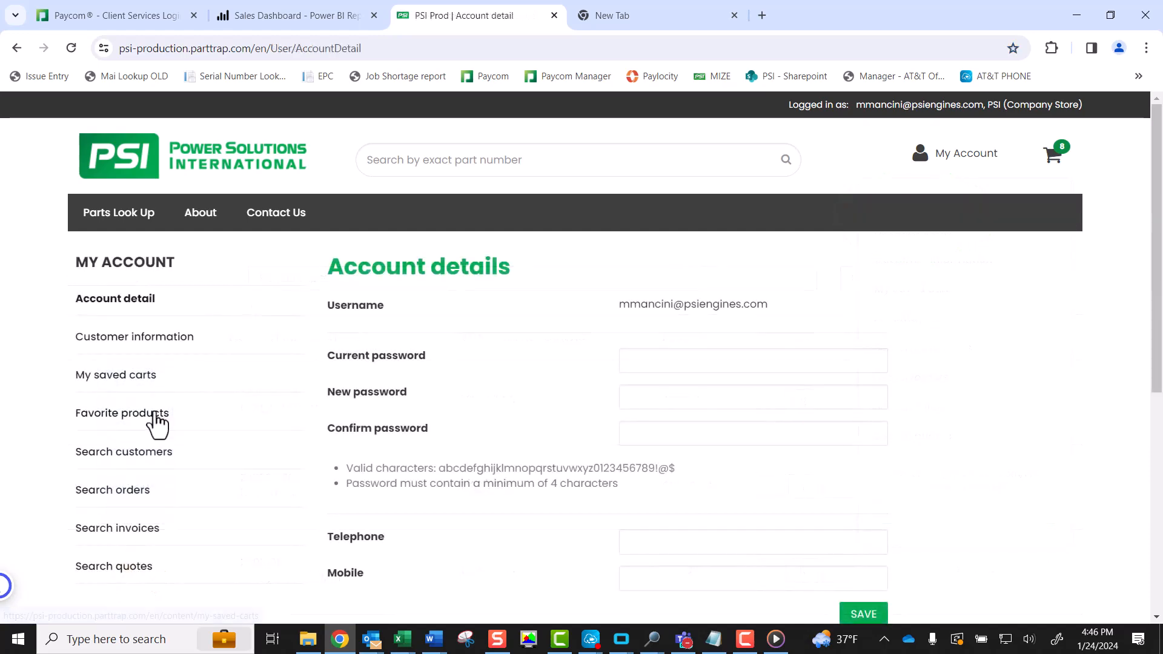
{"action": "left_click", "coordinate": [115, 374]}
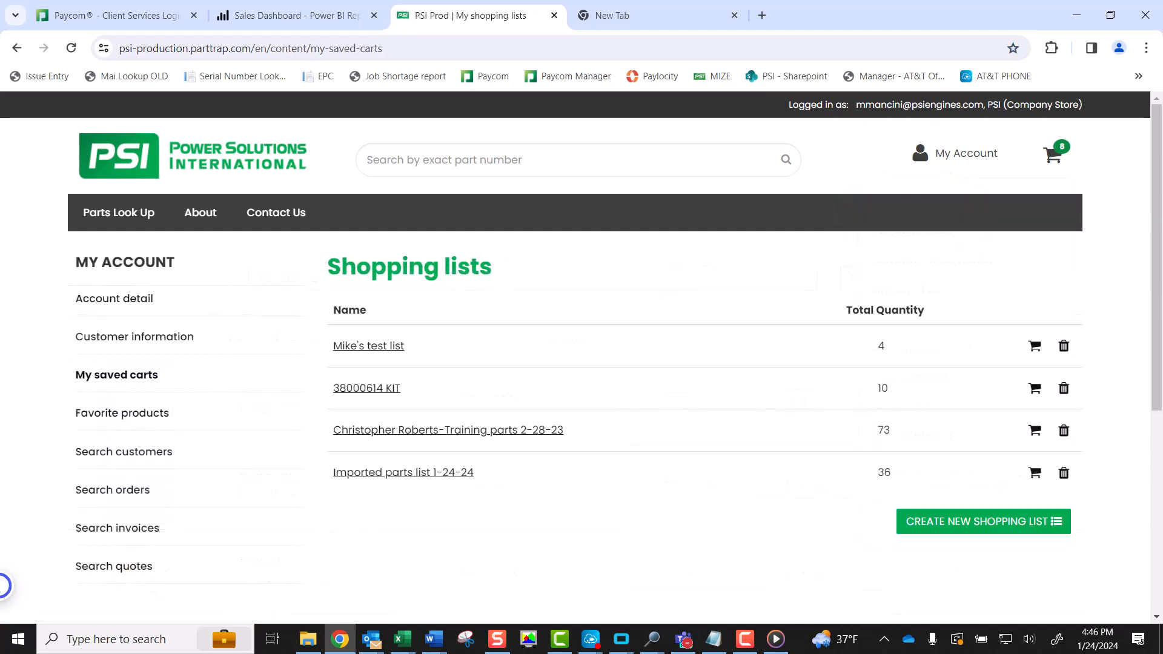